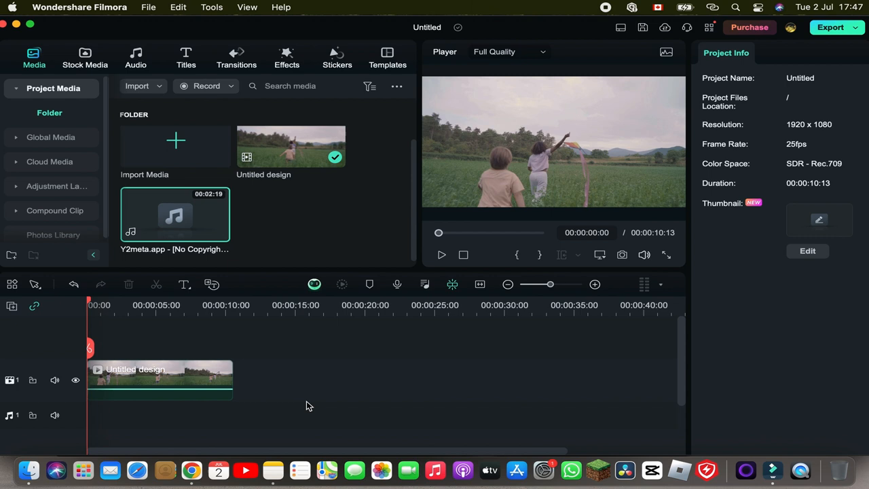
pyautogui.moveTo(352, 314)
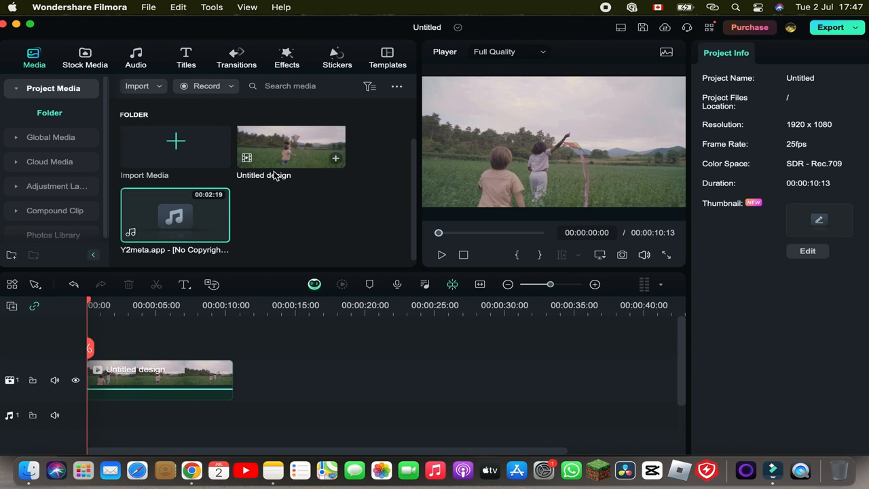
# Bring up Export settings for 'My Video' with MP4 format at 1920x1080, 25 fps.
pyautogui.click(291, 158)
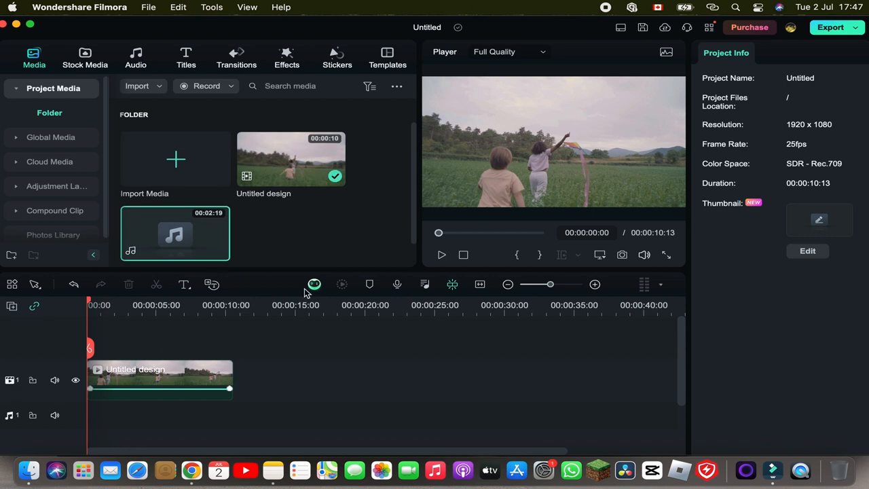
pyautogui.moveTo(339, 250)
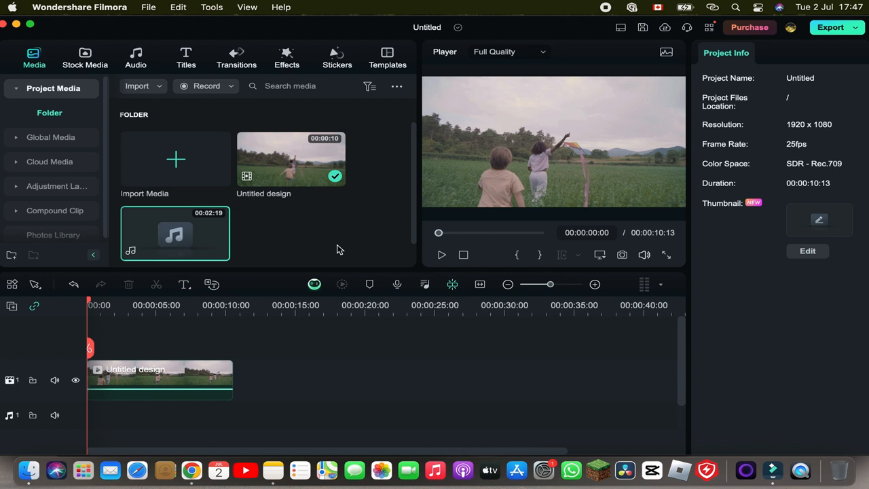
pyautogui.moveTo(649, 143)
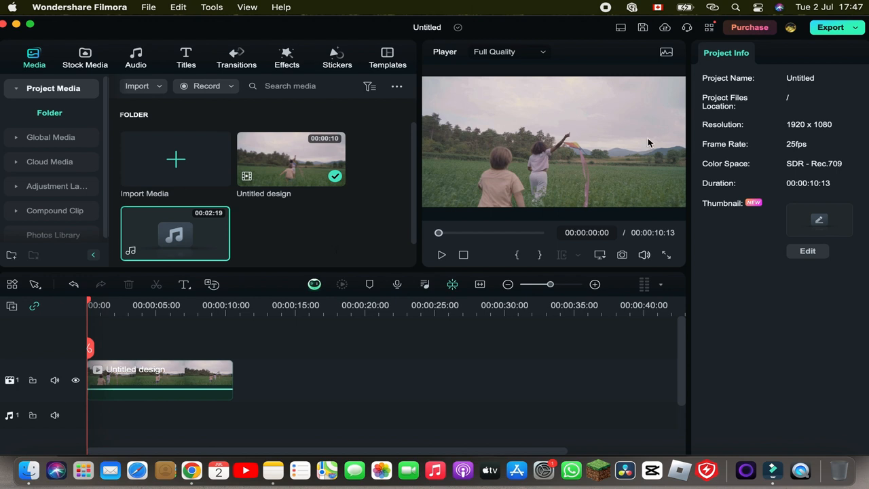
pyautogui.moveTo(831, 38)
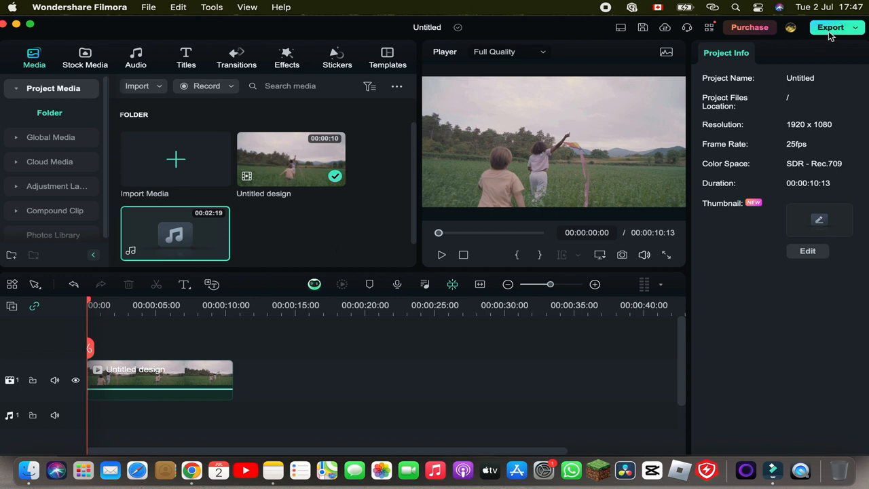
pyautogui.moveTo(830, 27)
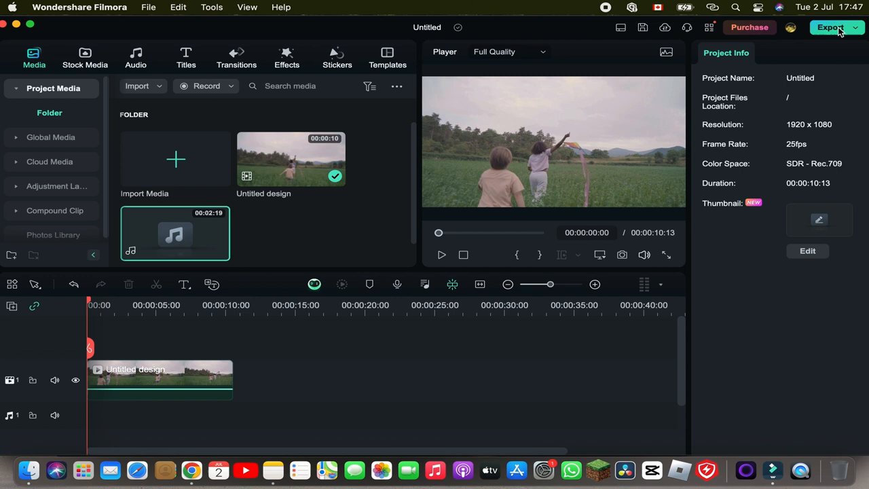
pyautogui.click(831, 27)
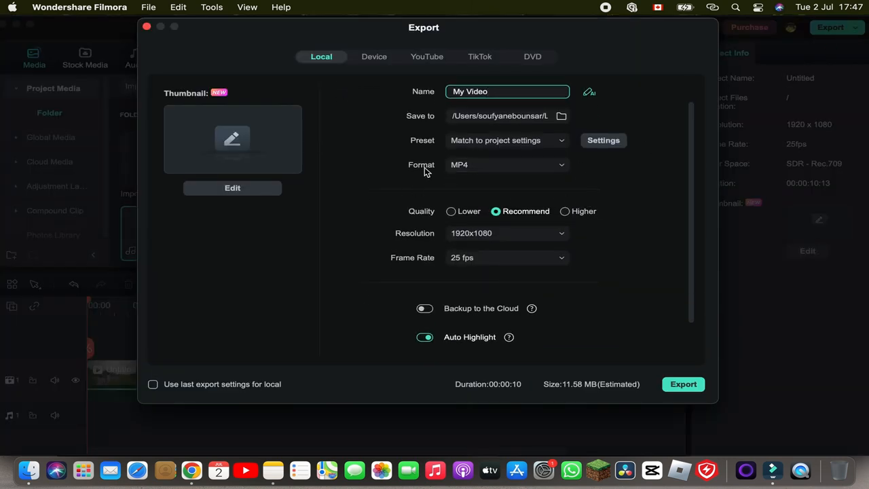
pyautogui.click(505, 164)
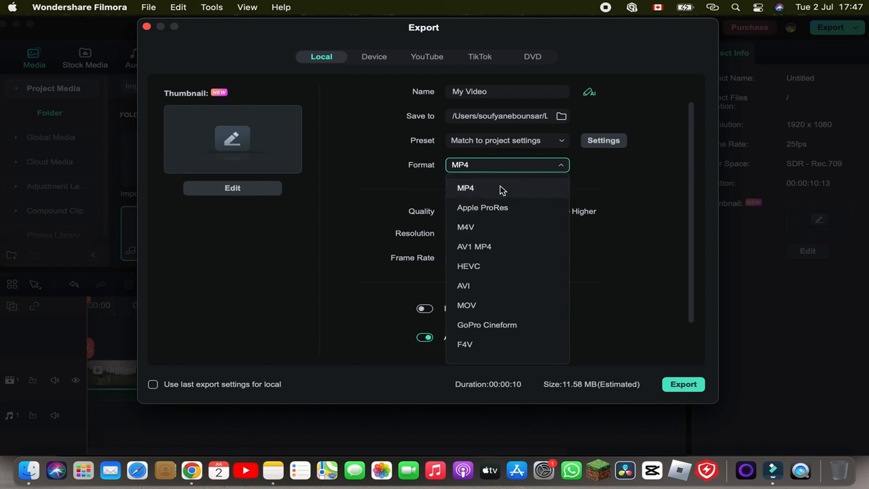
pyautogui.moveTo(485, 194)
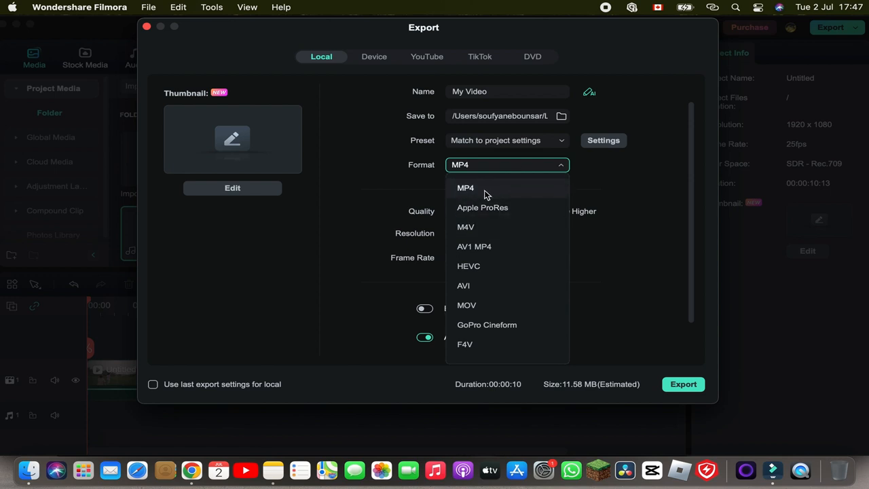
pyautogui.click(464, 188)
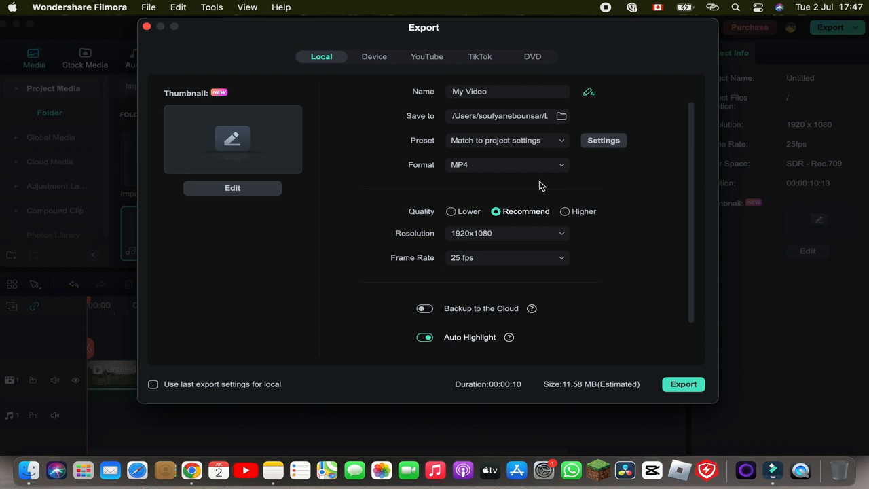
pyautogui.scroll(-3)
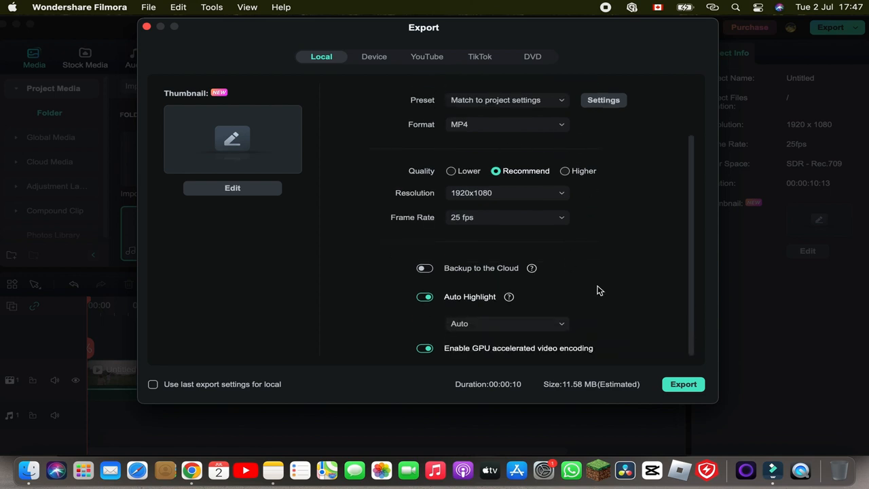
pyautogui.moveTo(684, 383)
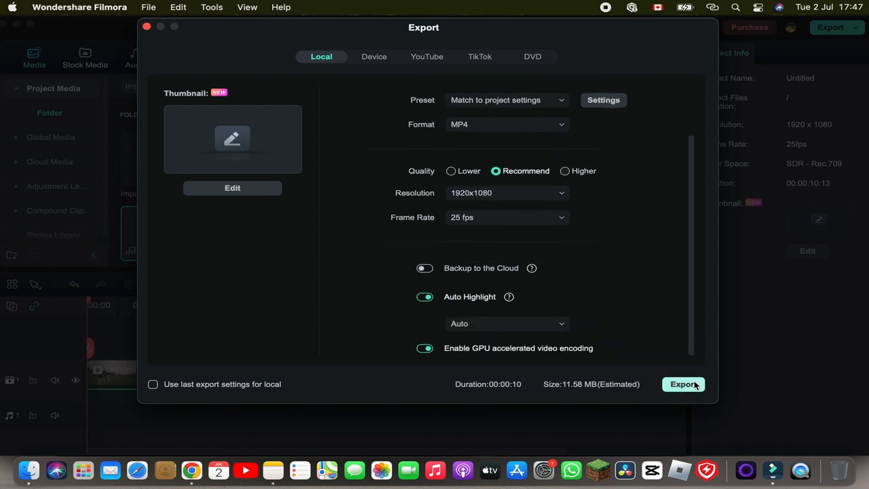
pyautogui.moveTo(638, 331)
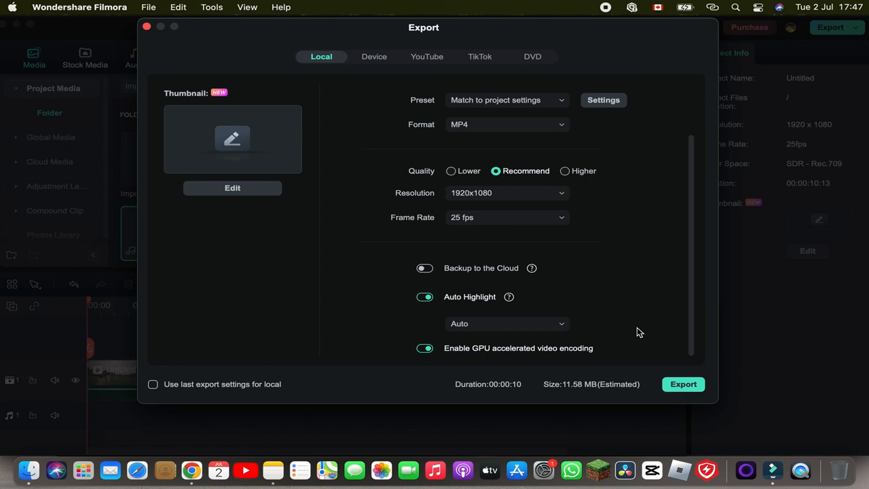